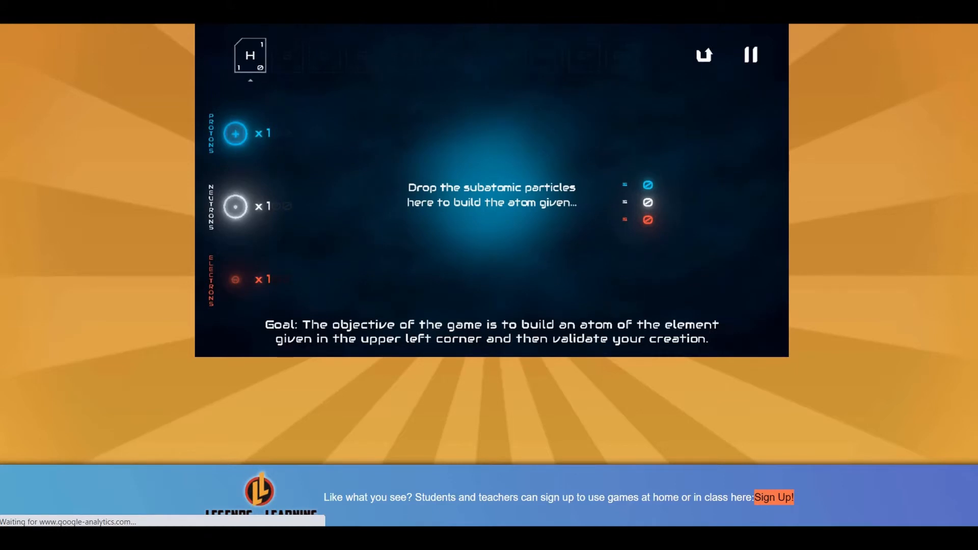
# Drag particles into the center to build the hydrogen atom.
pyautogui.moveTo(235, 133); pyautogui.dragTo(466, 195)
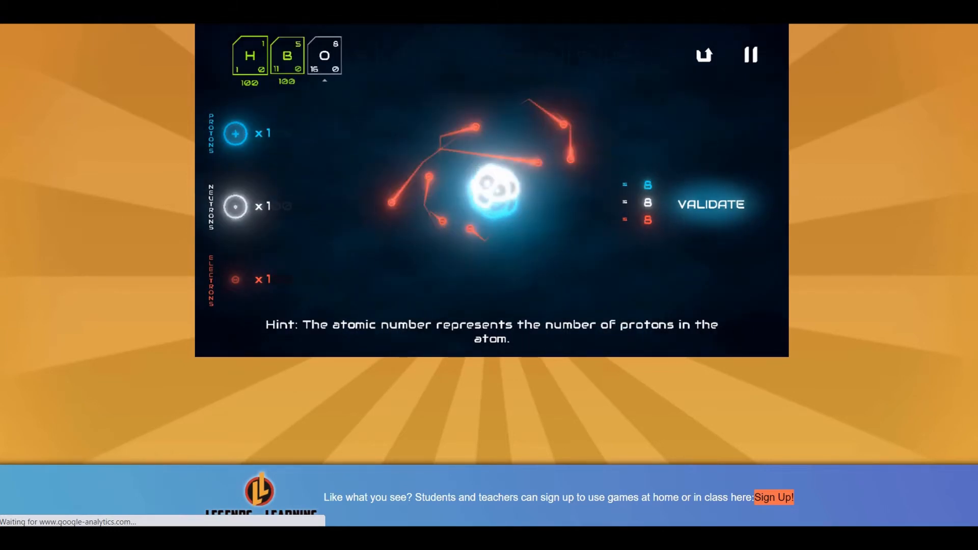
# Validate the oxygen atom, then build and validate silicon for 100 points each.
pyautogui.click(710, 203)
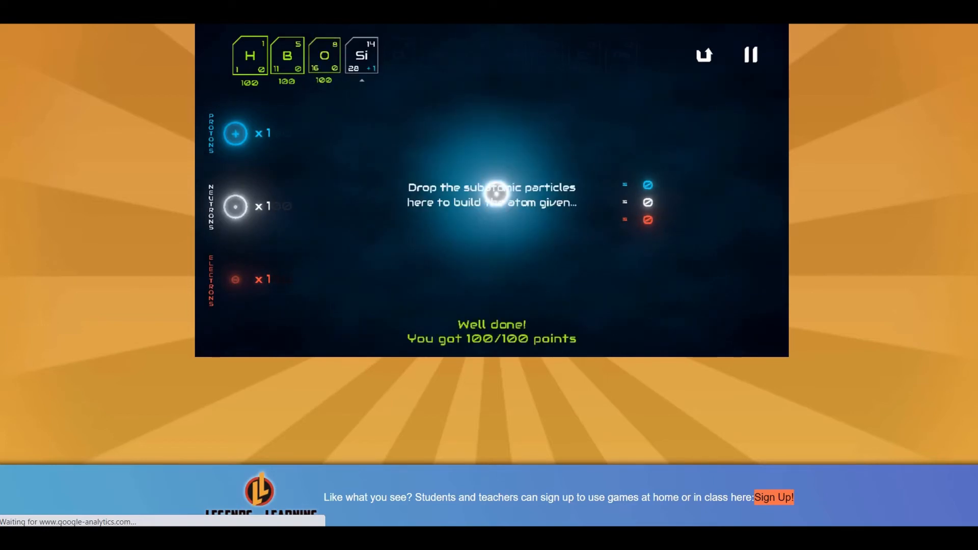
pyautogui.moveTo(236, 133); pyautogui.dragTo(483, 190)
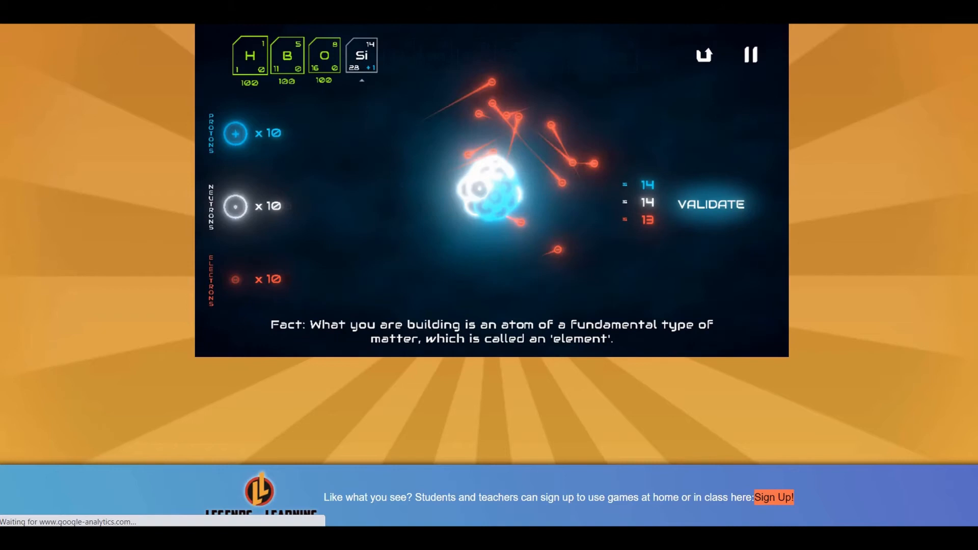
pyautogui.click(709, 203)
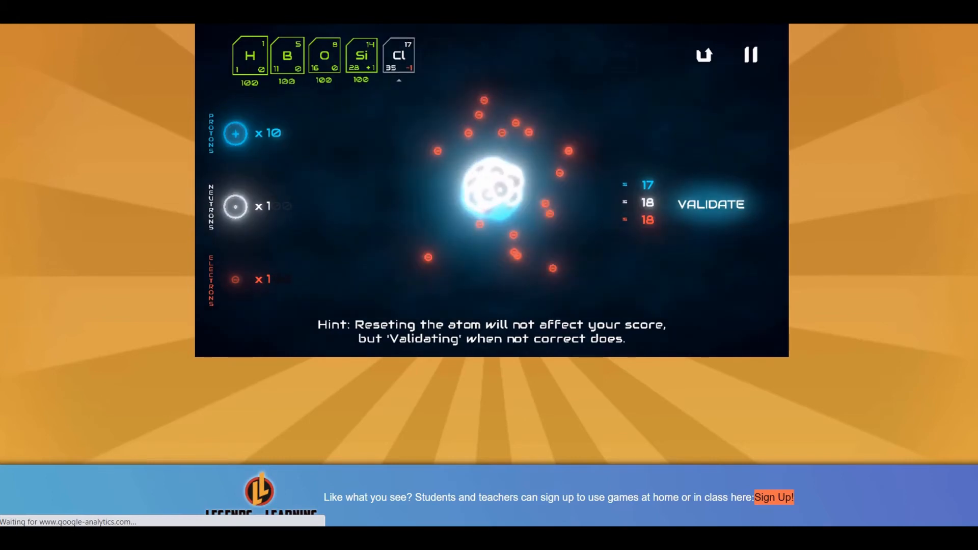
# Validate the chlorine atom with 17 protons, 18 neutrons and 18 electrons.
pyautogui.click(710, 202)
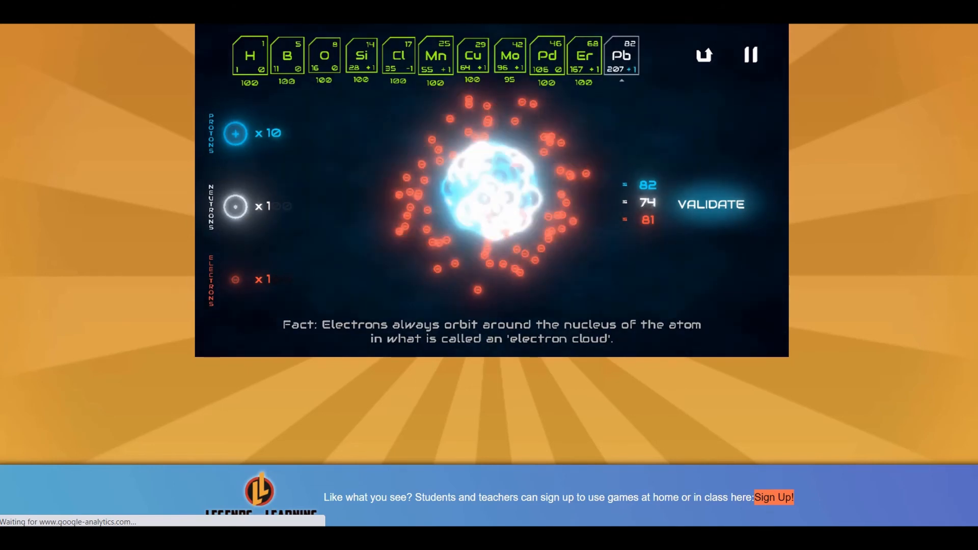
# Add neutrons ten at a time to lead, raising the count to 84.
pyautogui.click(237, 206)
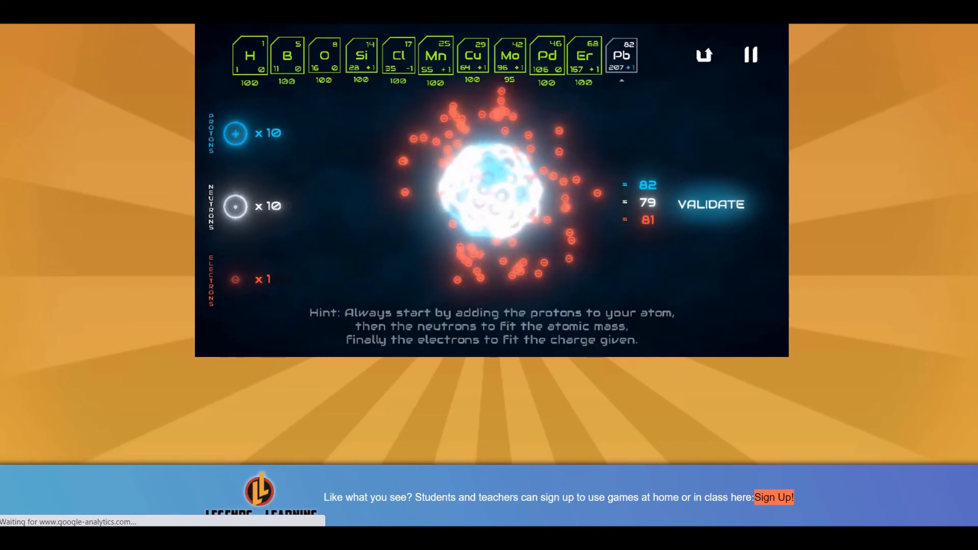
pyautogui.click(235, 206)
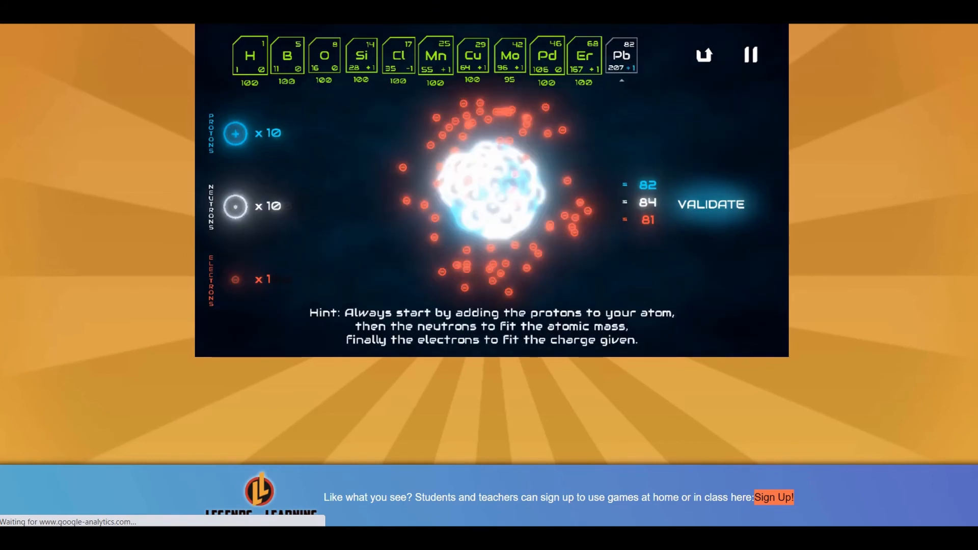